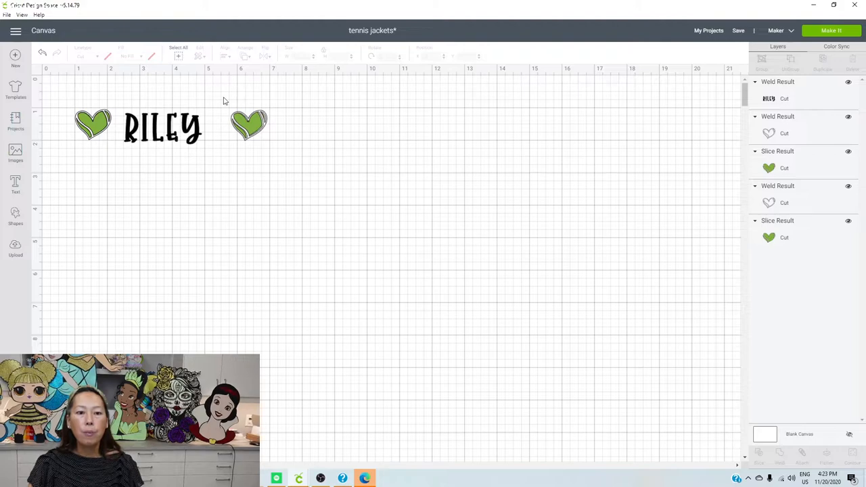
- Start a new text box and search the font list for 'happy' to choose Happy Popcorn
click(249, 125)
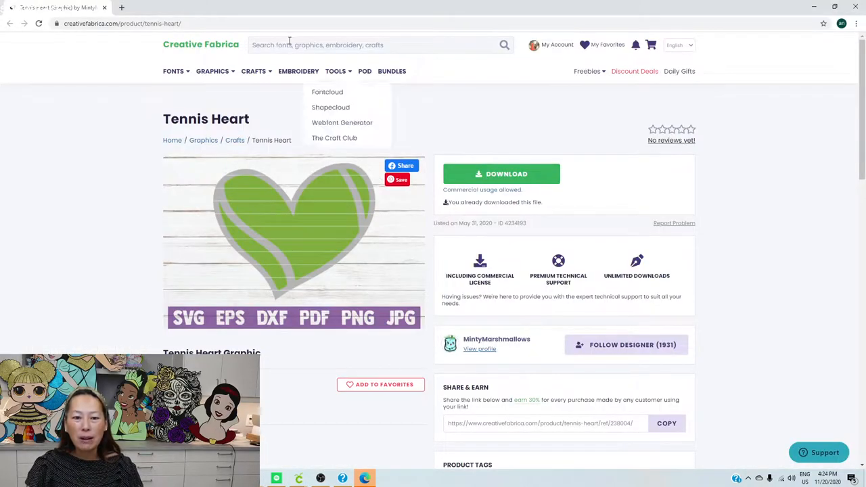
mouse_move(549, 250)
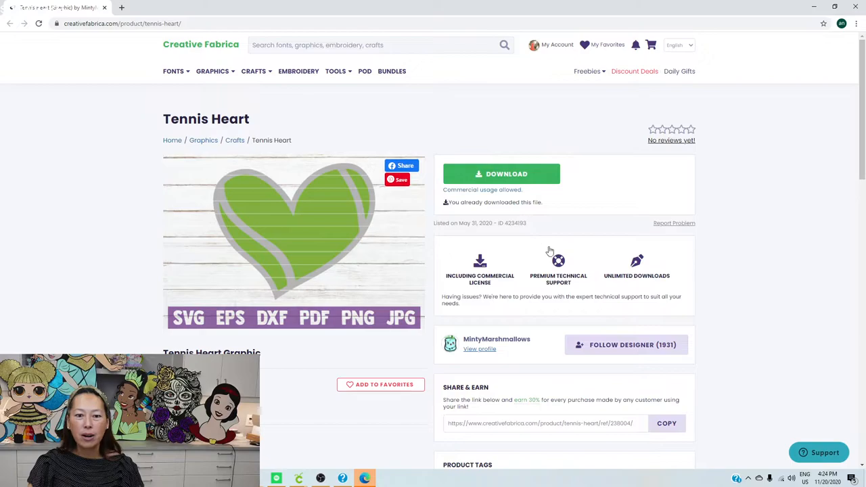
mouse_move(595, 240)
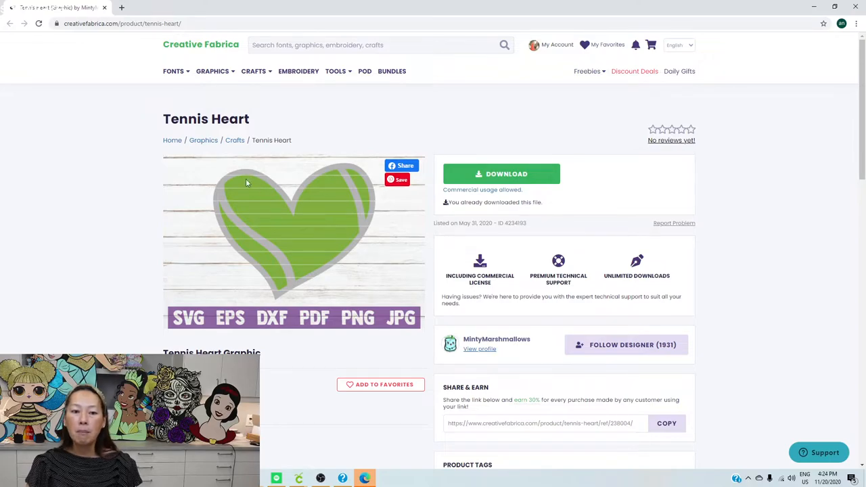
mouse_move(325, 232)
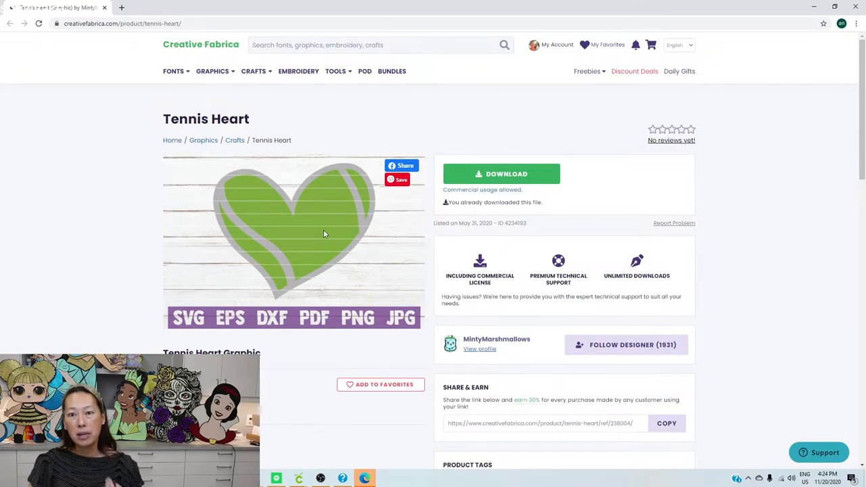
mouse_move(238, 176)
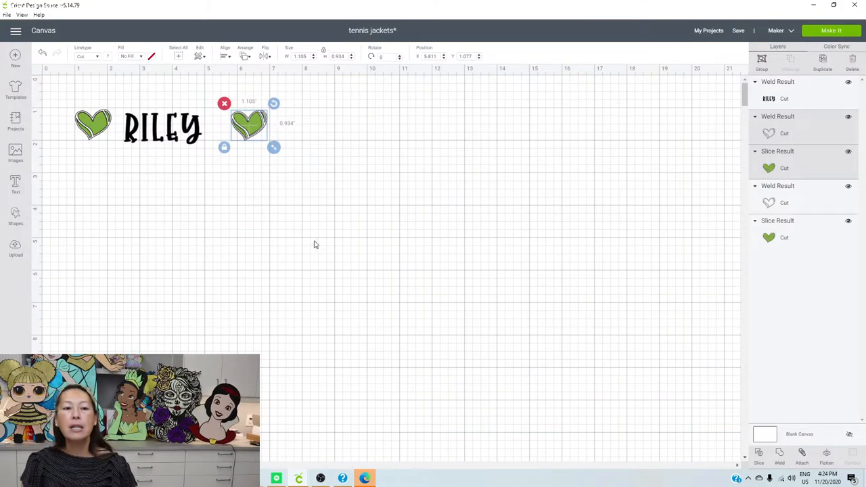
click(314, 243)
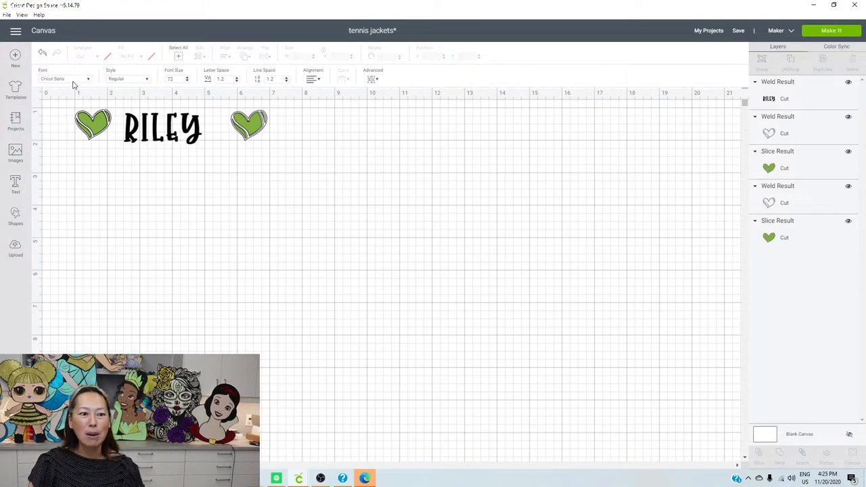
mouse_move(81, 83)
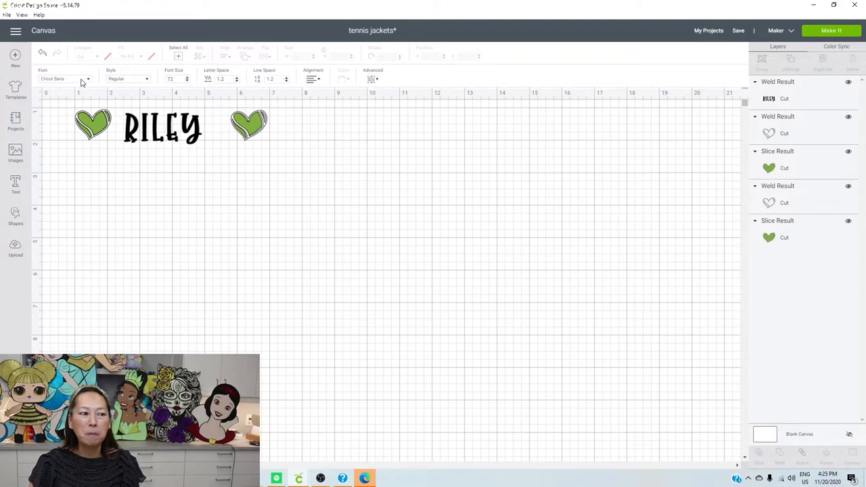
click(65, 78)
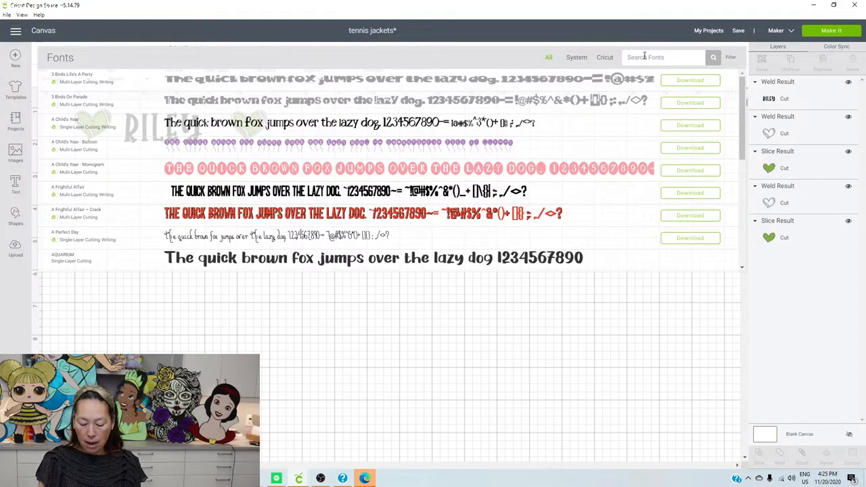
text(happy)
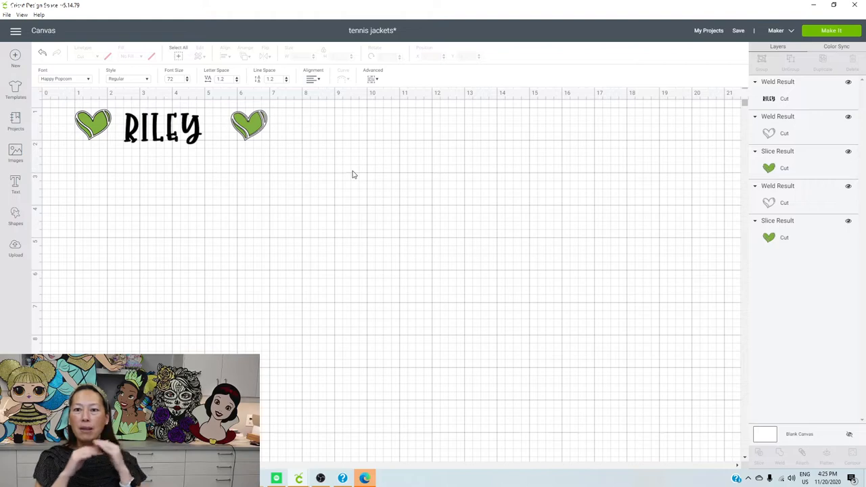
mouse_move(136, 241)
text(RILEY)
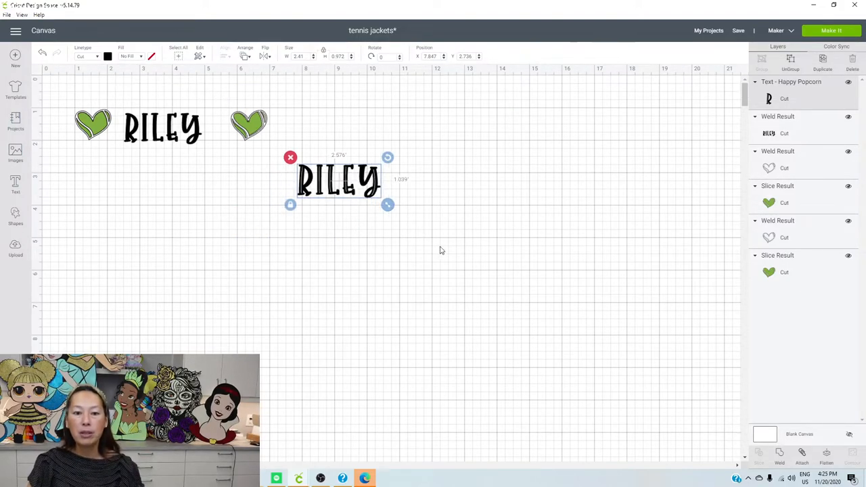
- Enlarge the RILEY text and tighten its letter spacing by three clicks
drag(387, 205, 652, 311)
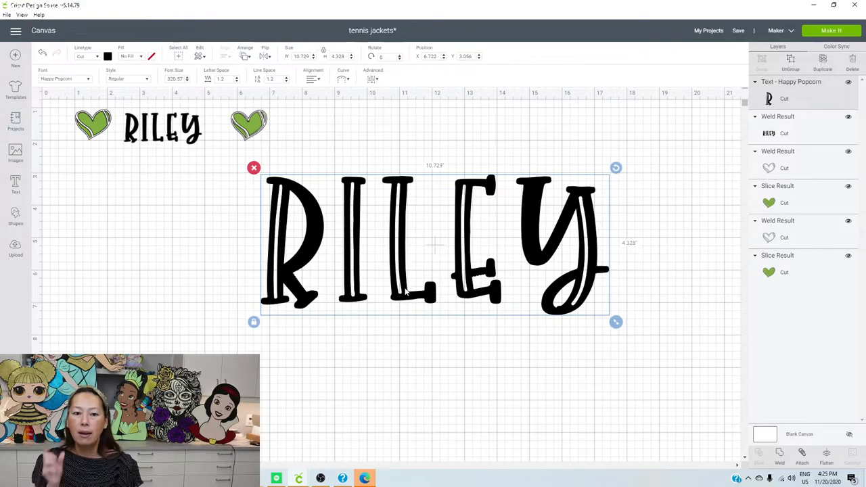
mouse_move(339, 224)
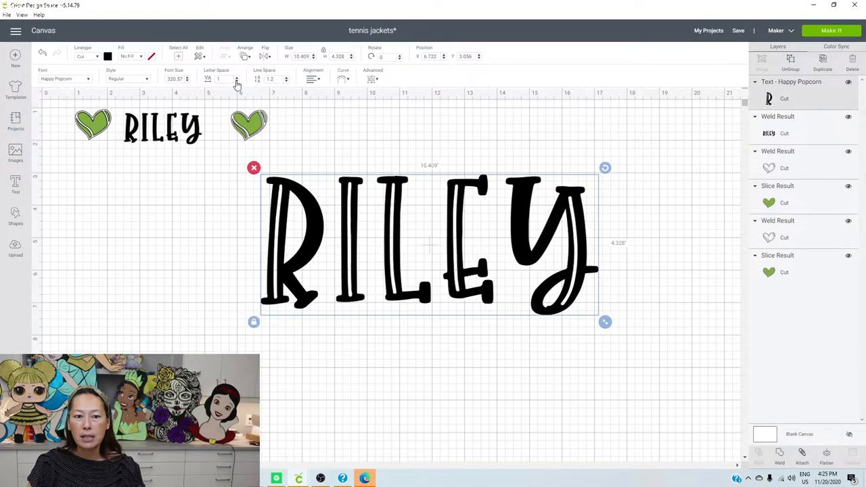
click(237, 83)
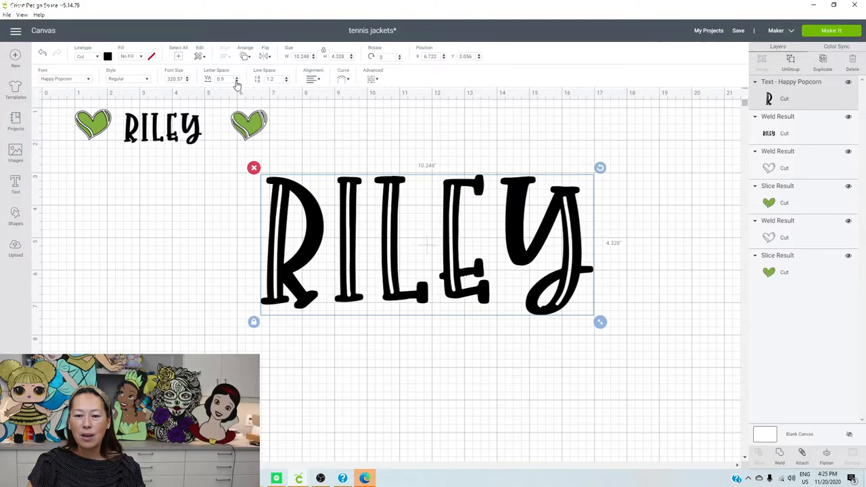
click(236, 81)
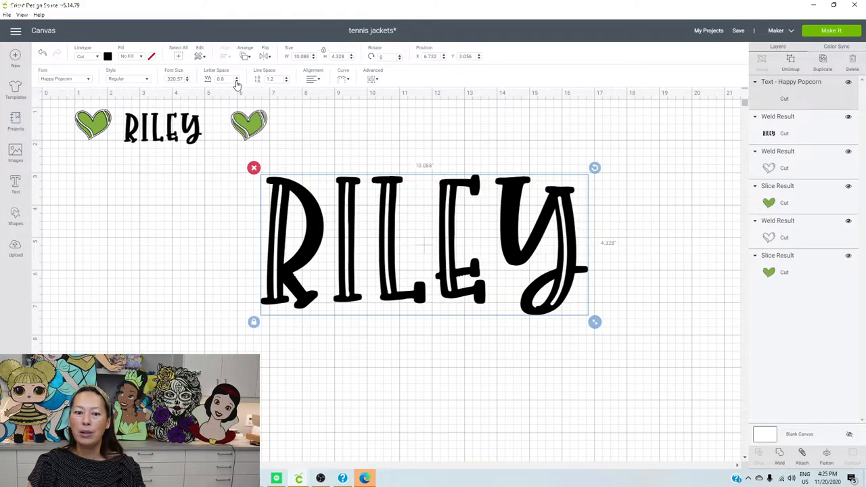
click(237, 83)
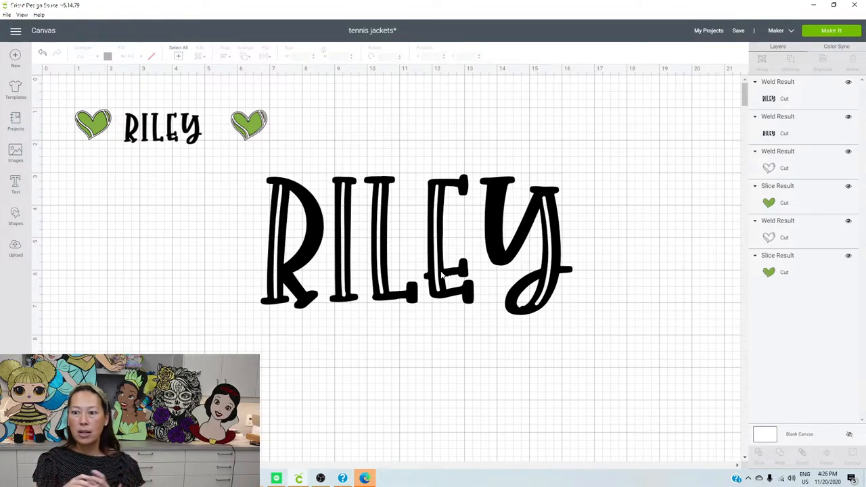
mouse_move(332, 206)
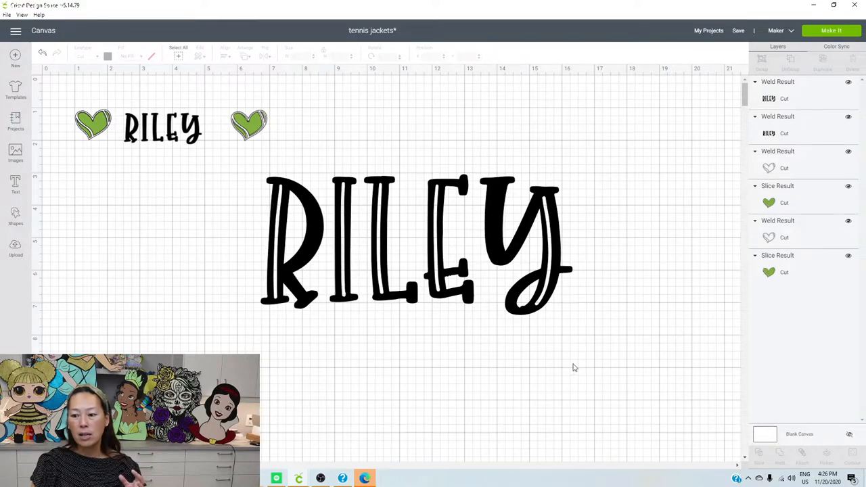
- Use Contour to hide RILEY's inner outline lines, leaving solid black letters
click(415, 244)
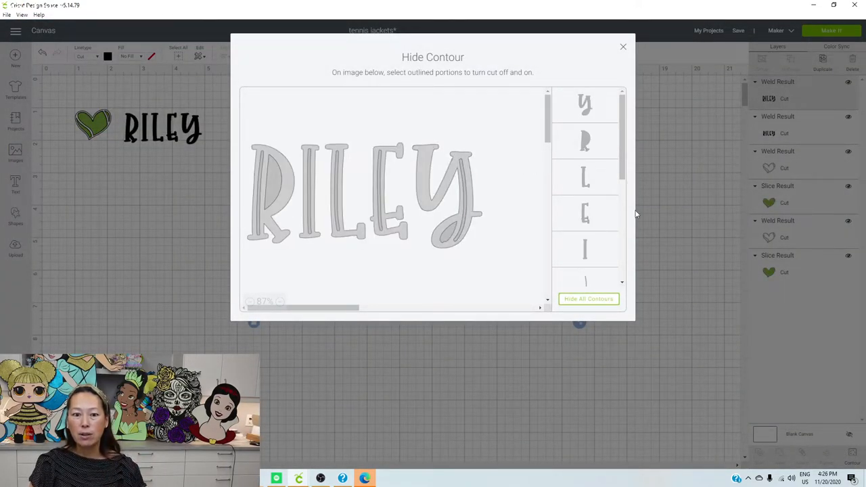
scroll(down, 3)
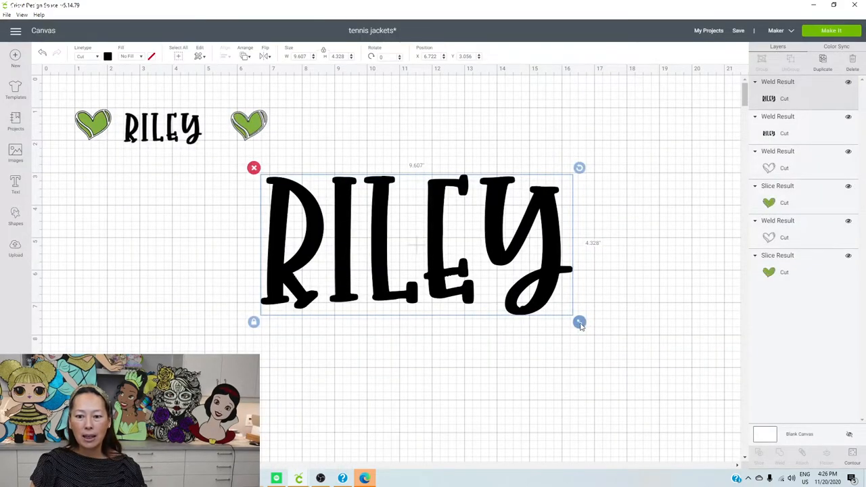
- Shrink the solid RILEY small and position it below the original design
drag(580, 322, 387, 235)
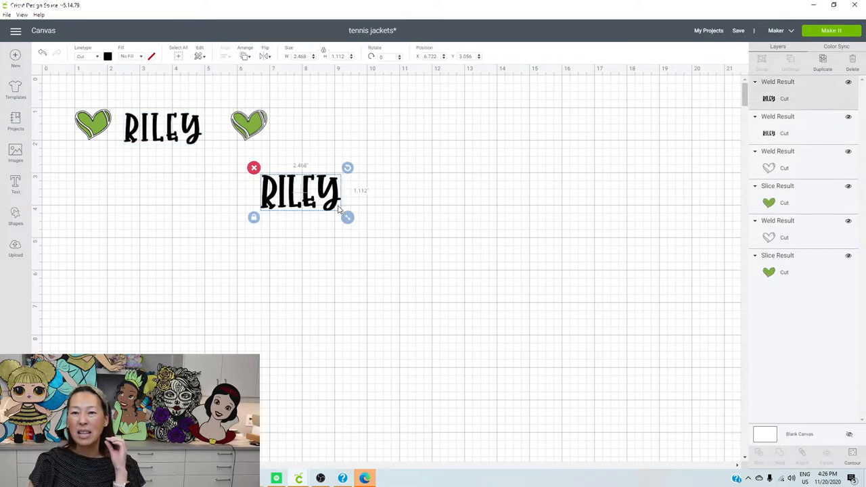
drag(347, 217, 344, 216)
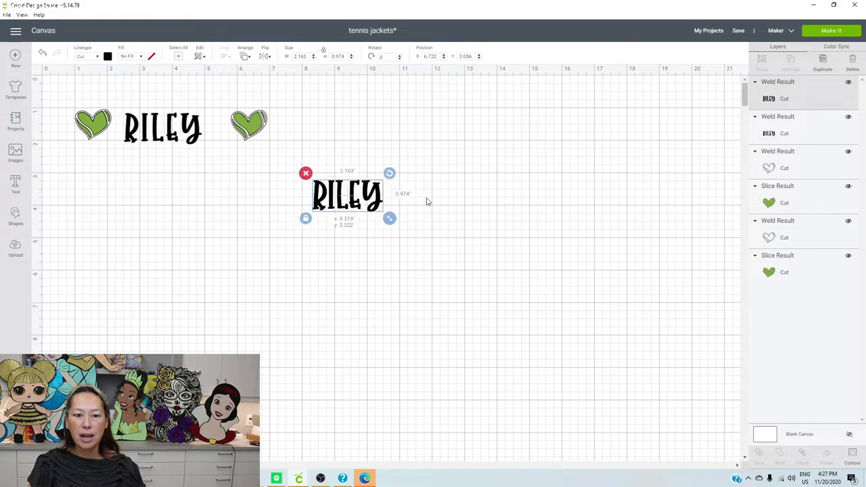
drag(346, 196, 386, 198)
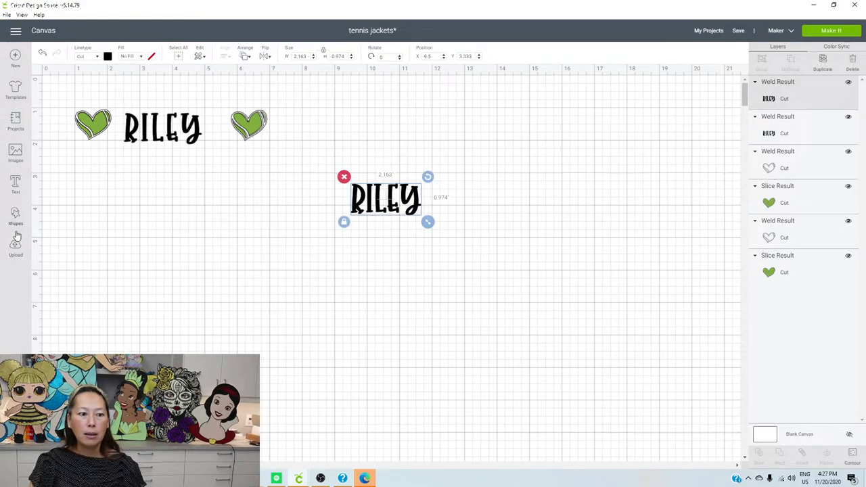
- Insert the recently uploaded tennis heart image onto the canvas
click(15, 249)
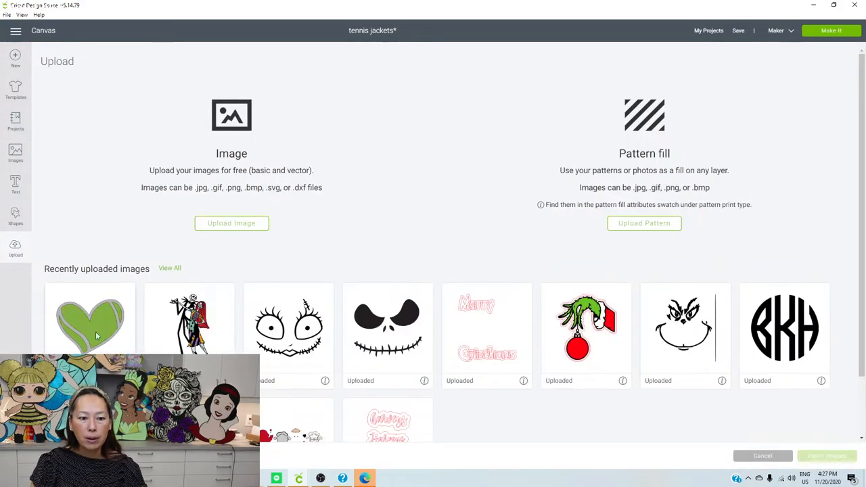
click(89, 326)
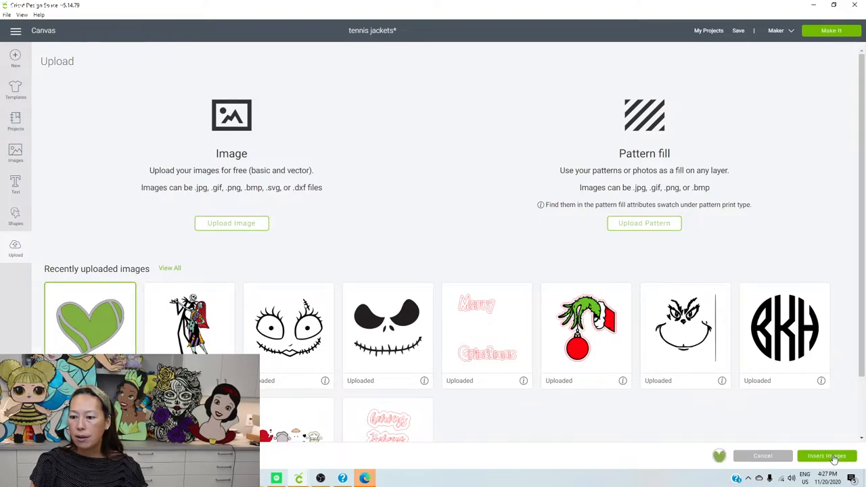
click(825, 454)
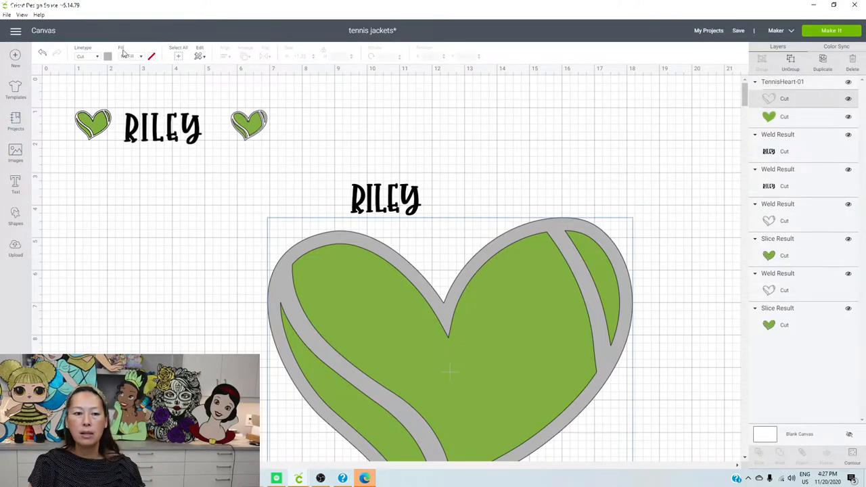
- Recolour the heart's grey layer white and remove a leftover slice piece
click(108, 56)
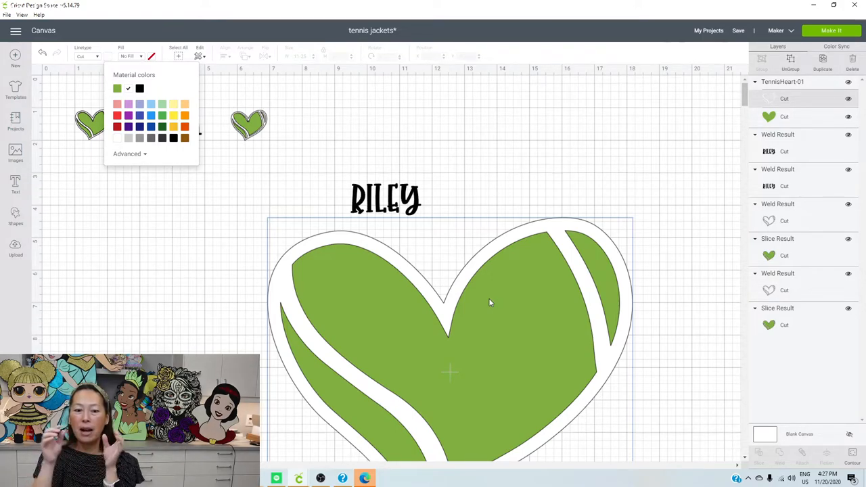
mouse_move(512, 276)
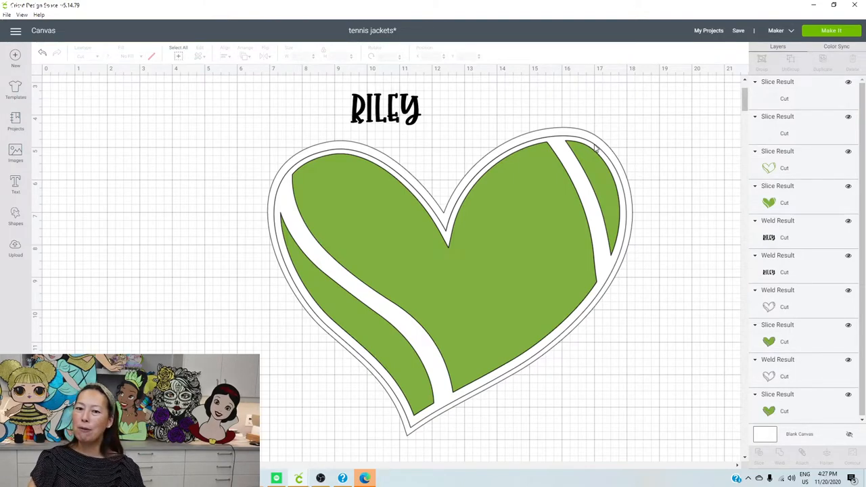
mouse_move(398, 190)
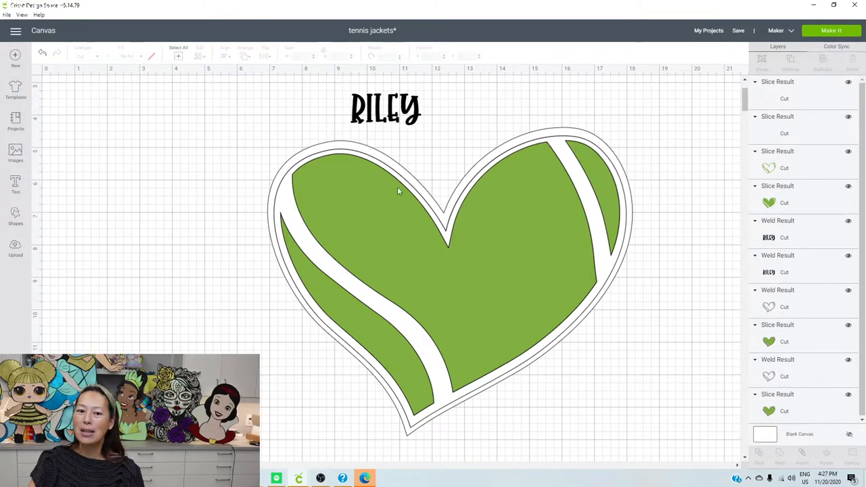
mouse_move(647, 233)
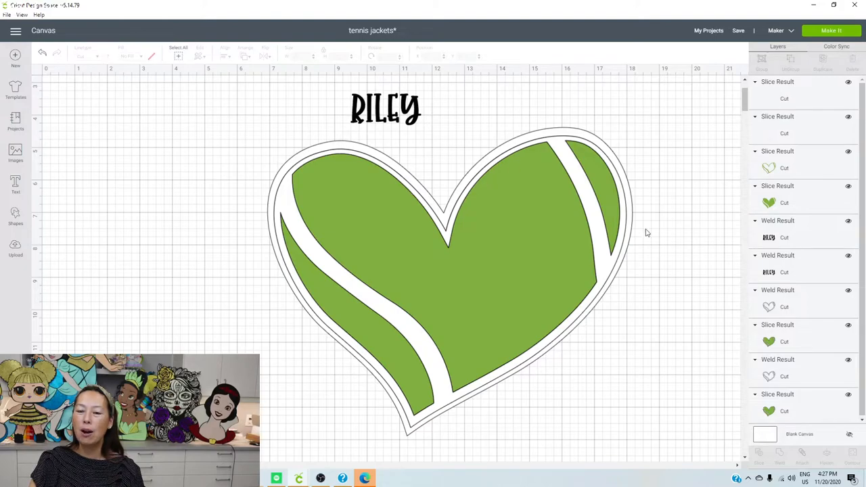
mouse_move(587, 141)
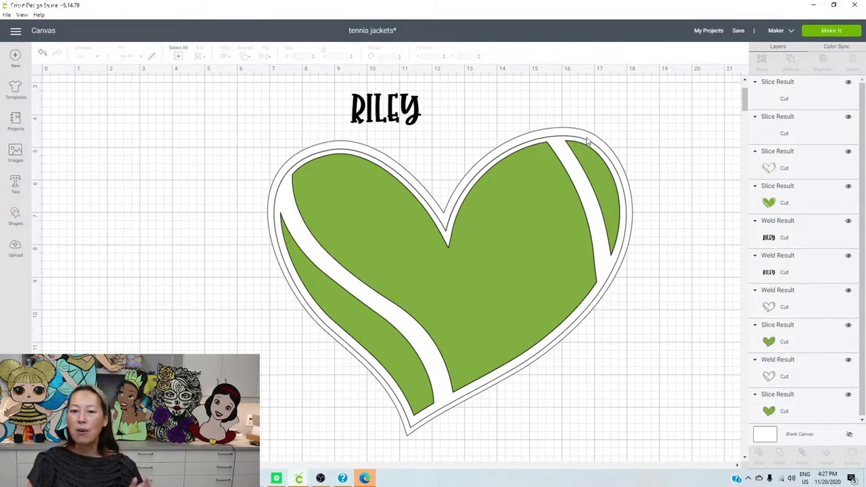
mouse_move(603, 139)
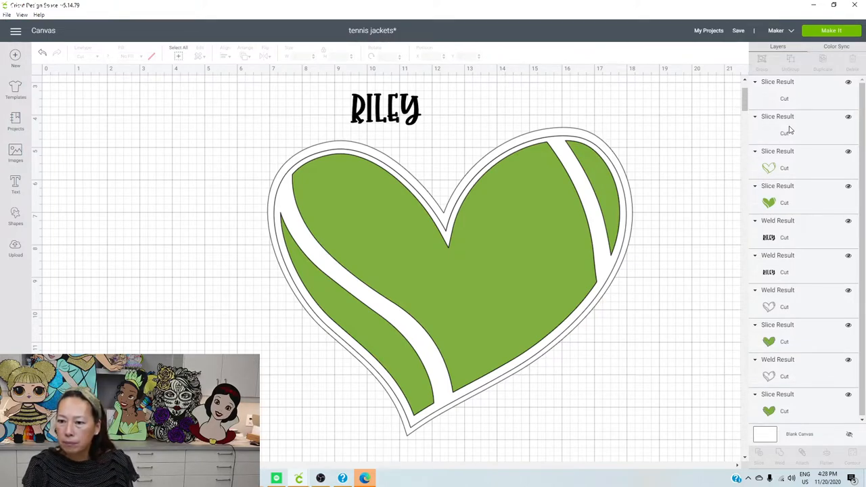
click(784, 92)
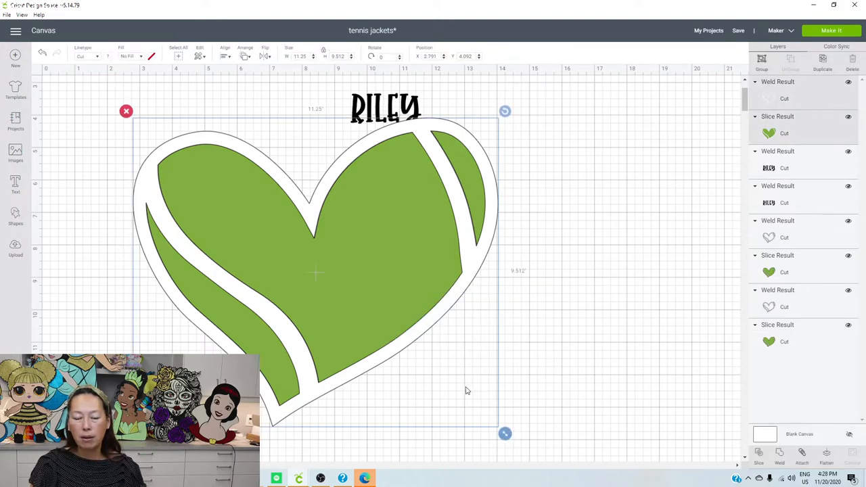
- Shrink the tennis heart down to about one inch
drag(504, 433, 252, 219)
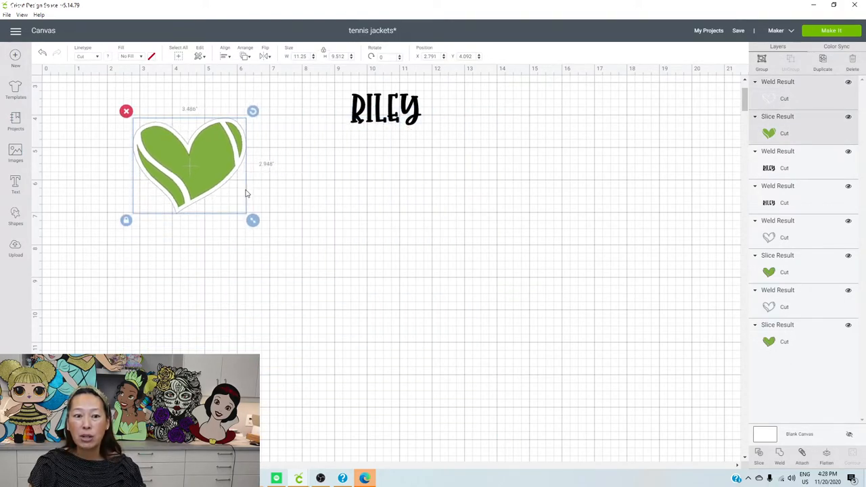
drag(252, 219, 196, 174)
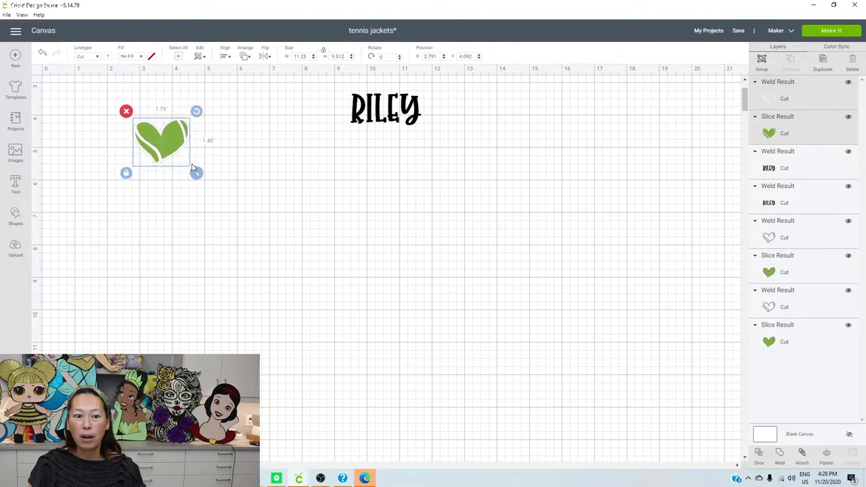
drag(196, 173, 178, 156)
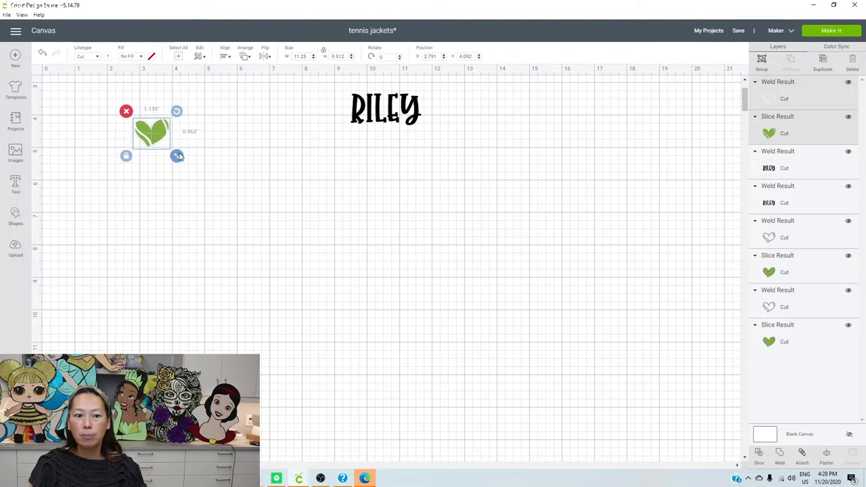
click(197, 128)
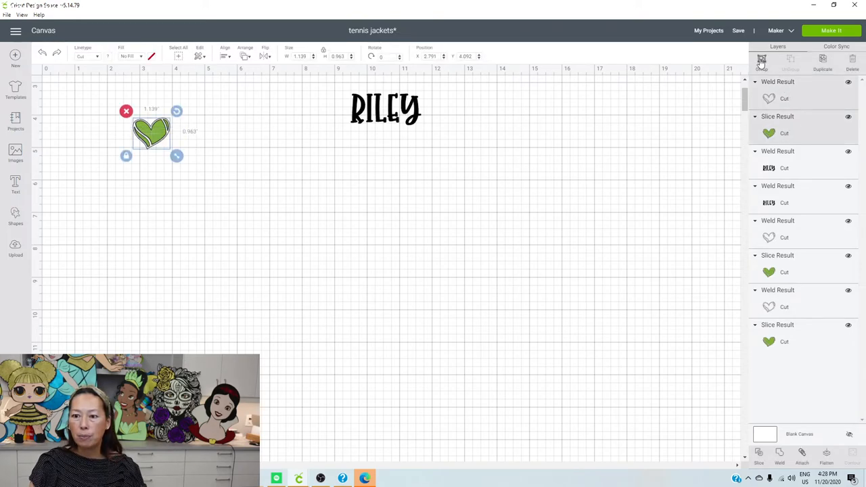
- Group the heart's green and white layers and place it just left of RILEY
click(759, 61)
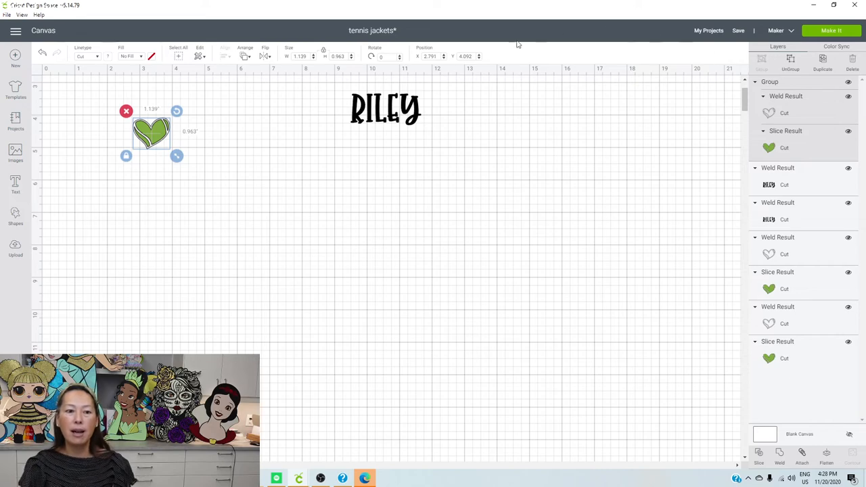
drag(151, 134, 269, 116)
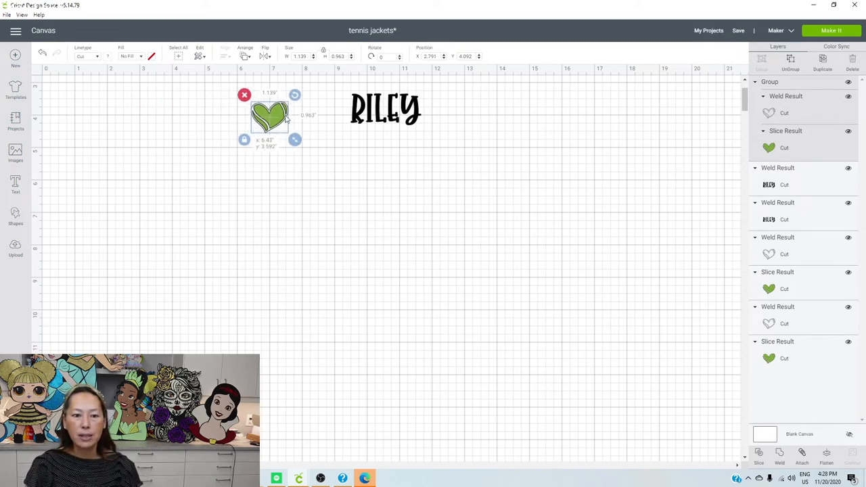
drag(270, 116, 323, 108)
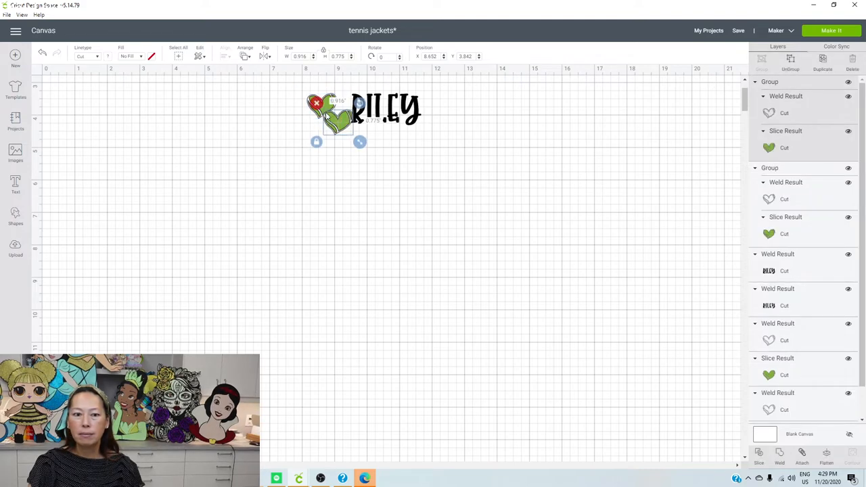
- Place the copied heart right of RILEY, then scale the whole heart–RILEY–heart design slightly smaller
drag(331, 115, 447, 107)
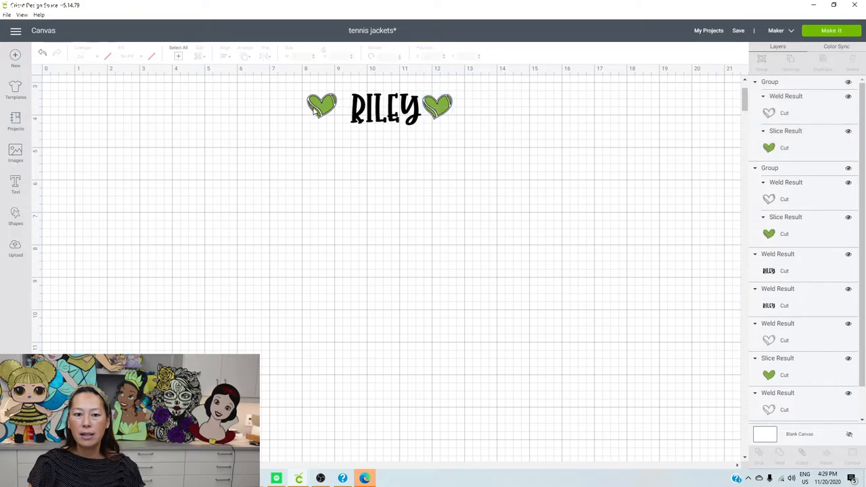
click(322, 106)
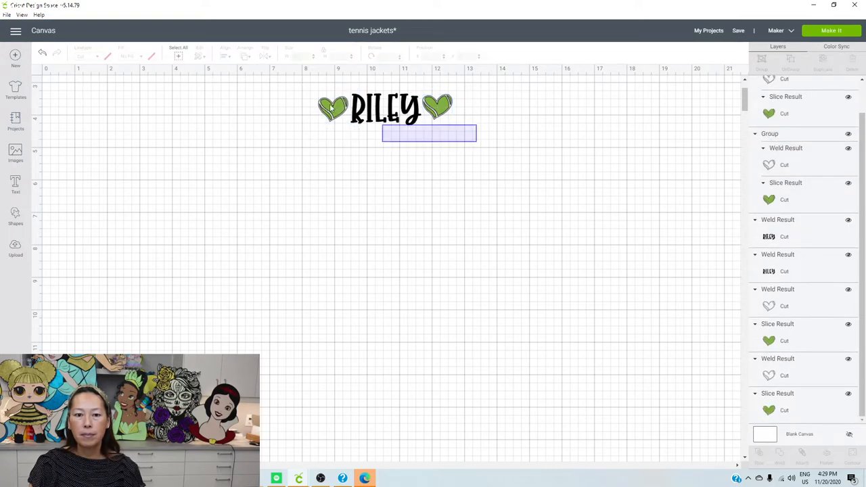
click(385, 108)
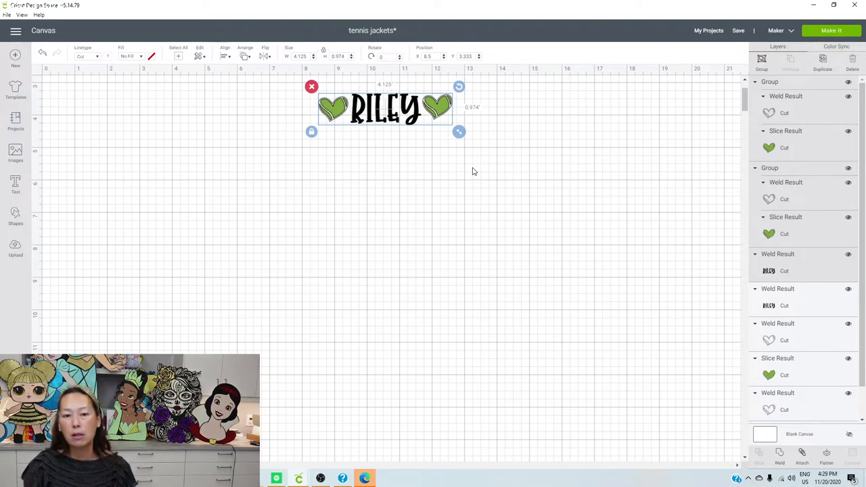
mouse_move(455, 135)
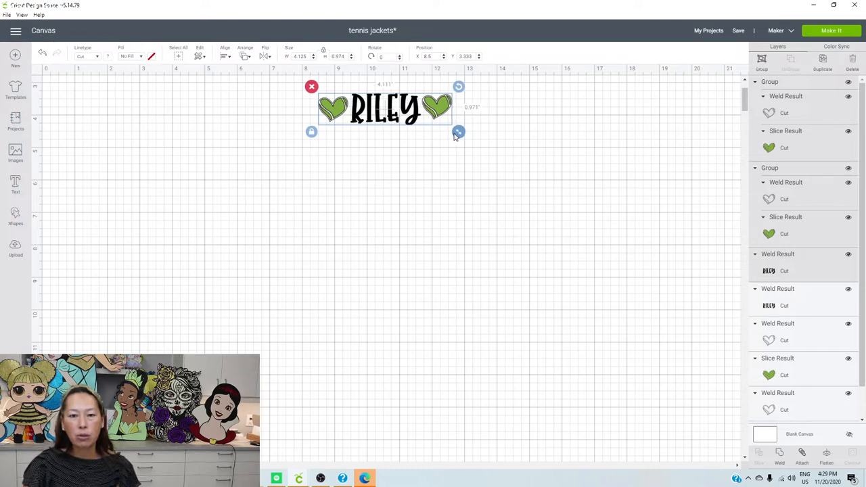
drag(459, 131, 452, 130)
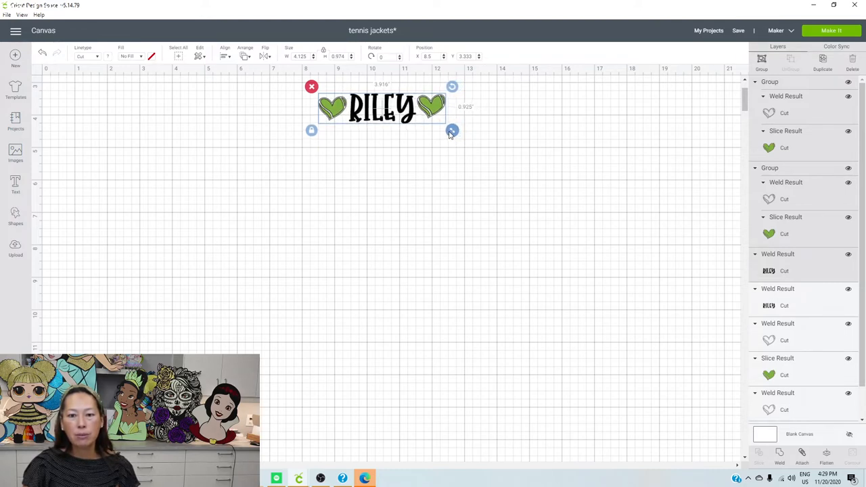
click(359, 180)
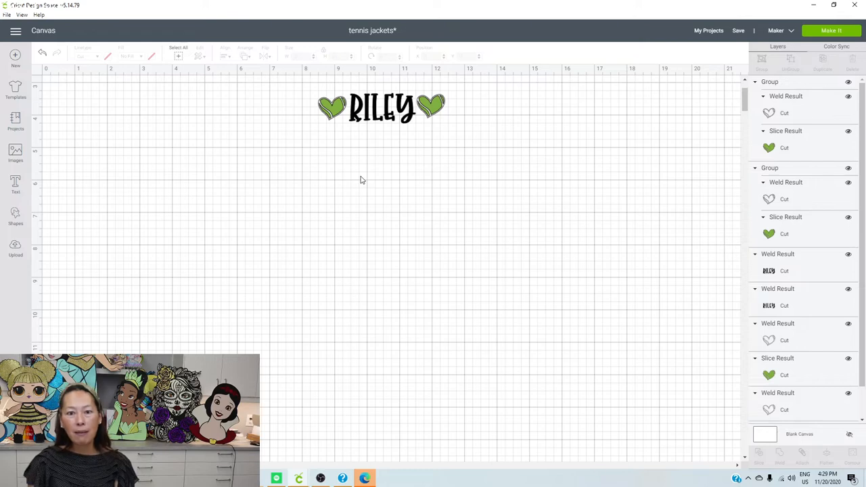
mouse_move(341, 152)
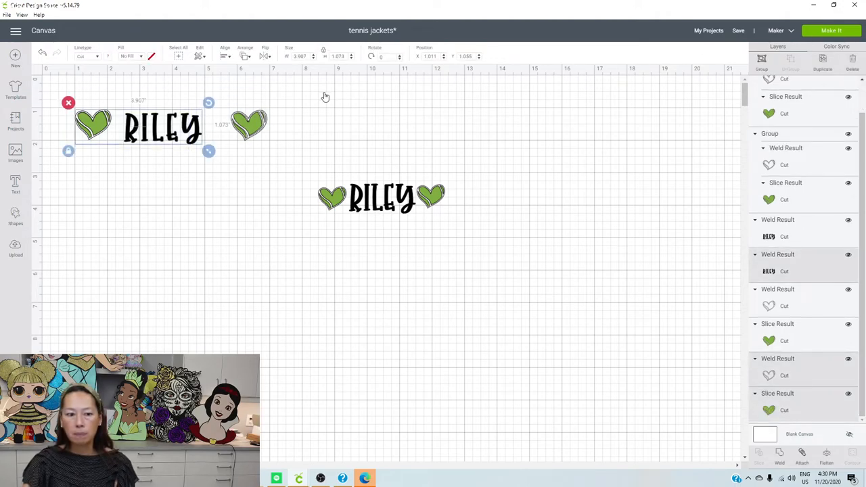
- Send the project to Make It for mat preparation
click(831, 30)
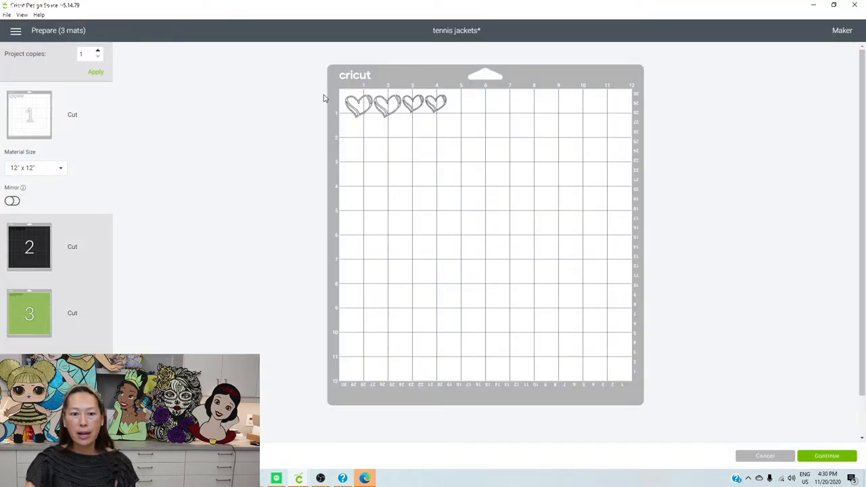
- Mirror the heart-outline mat and the black RILEY mat for HTV
click(12, 201)
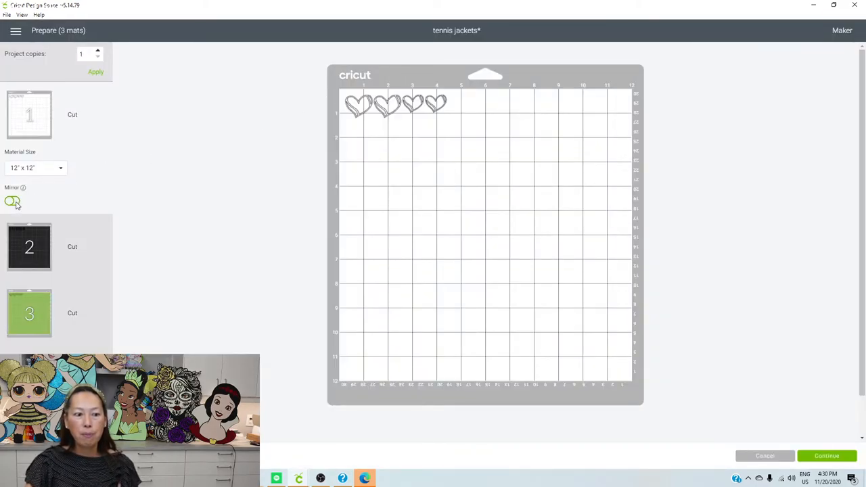
click(13, 201)
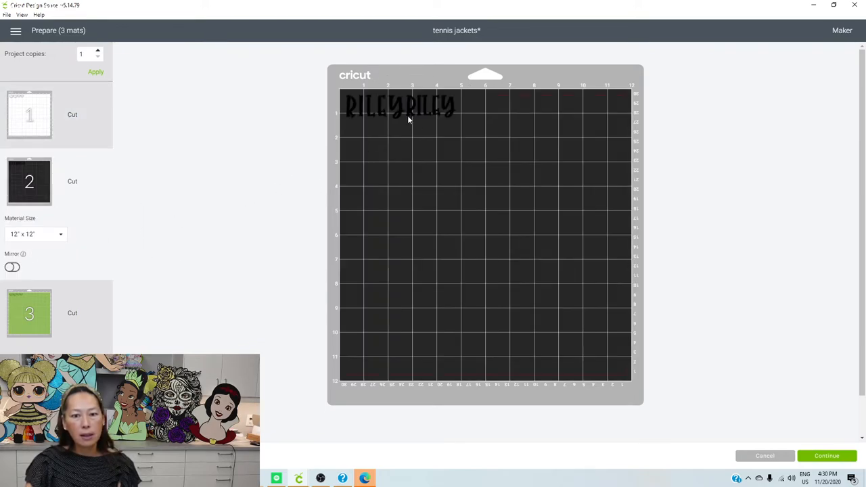
click(12, 268)
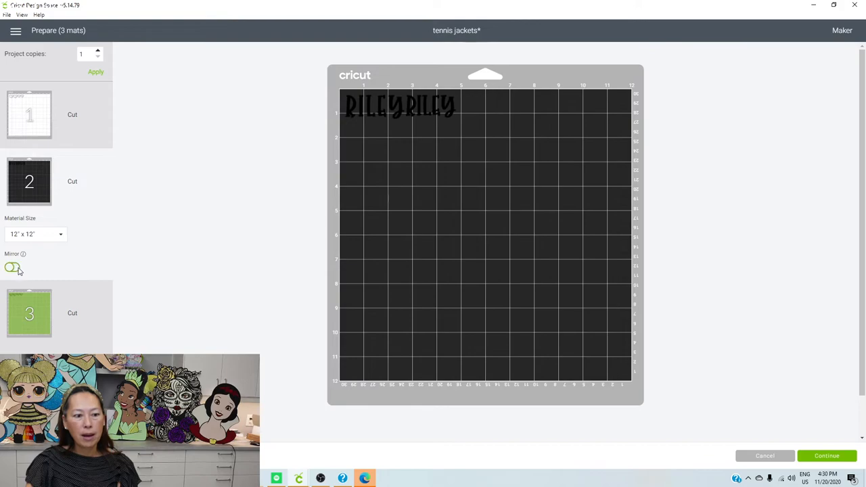
click(12, 268)
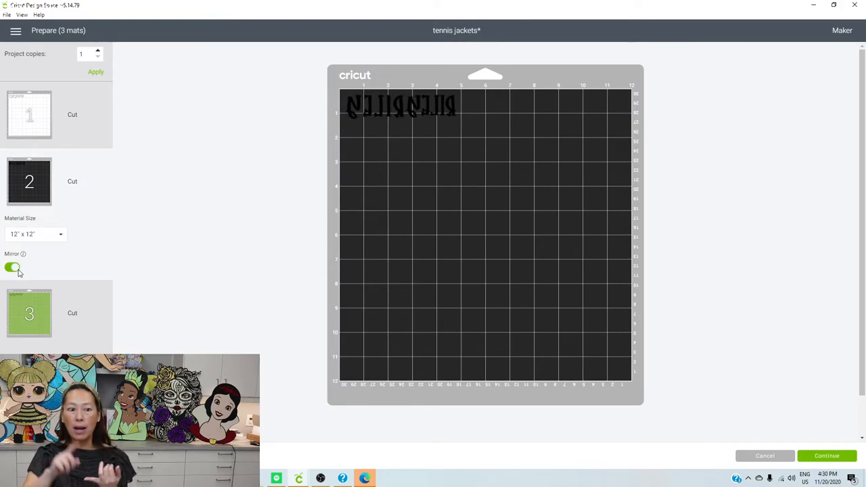